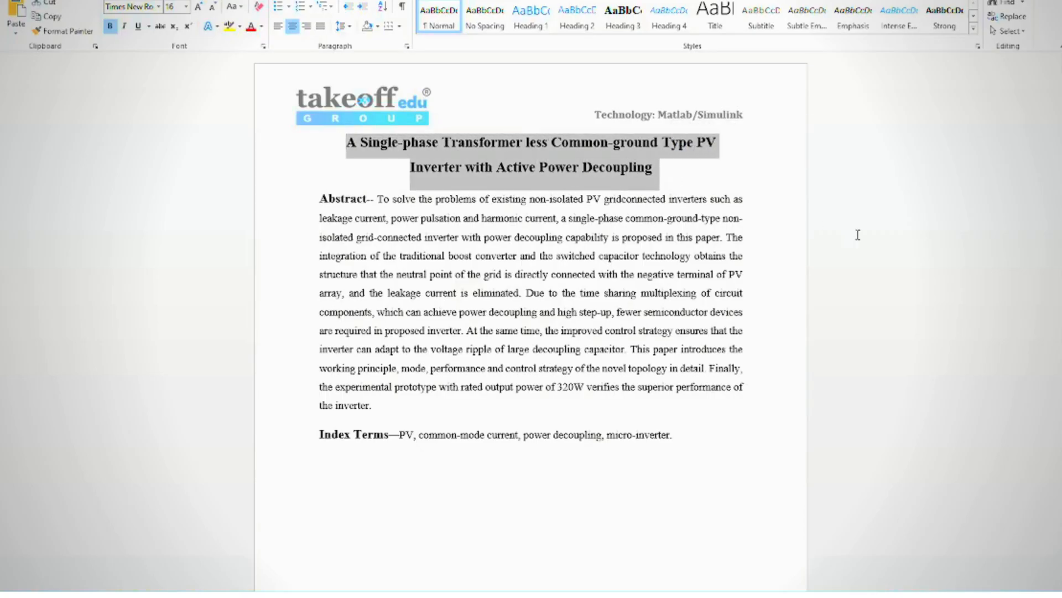
Scroll the PV inverter report from the title and abstract down to the Literature survey
scroll("down", 3)
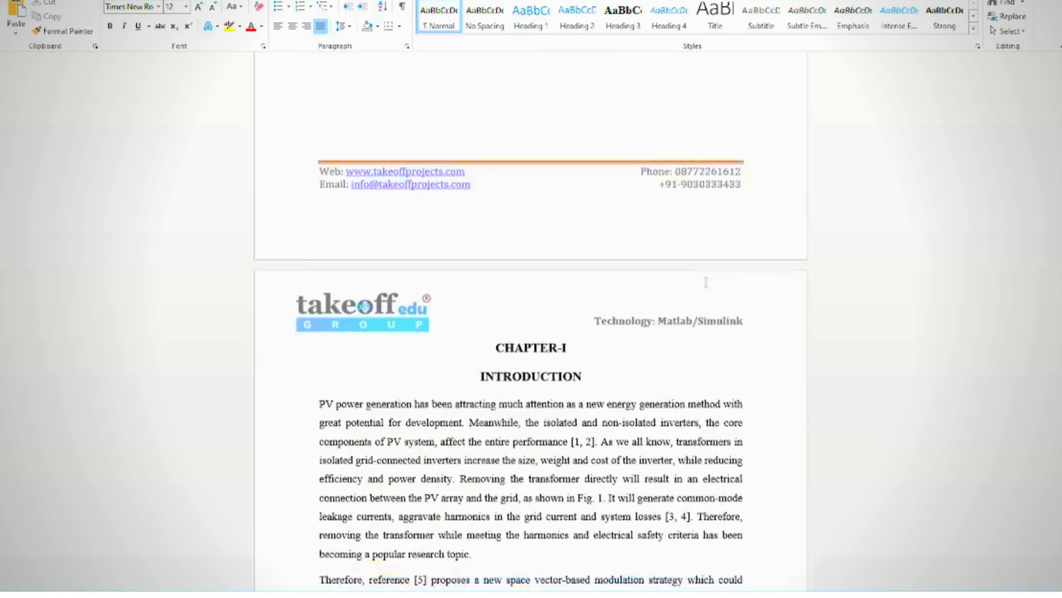
scroll("down", 3)
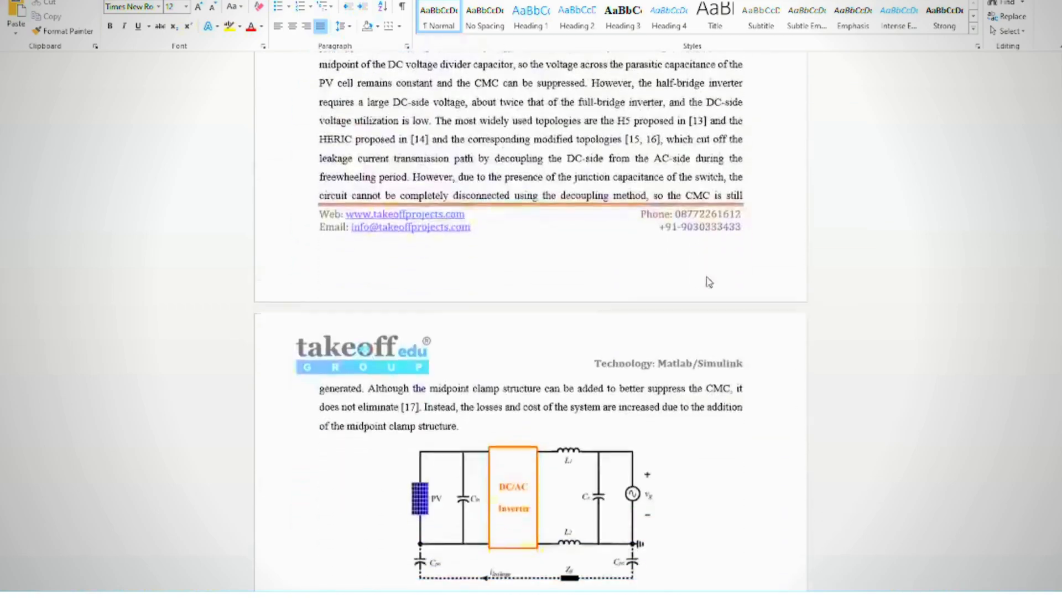
scroll("down", 3)
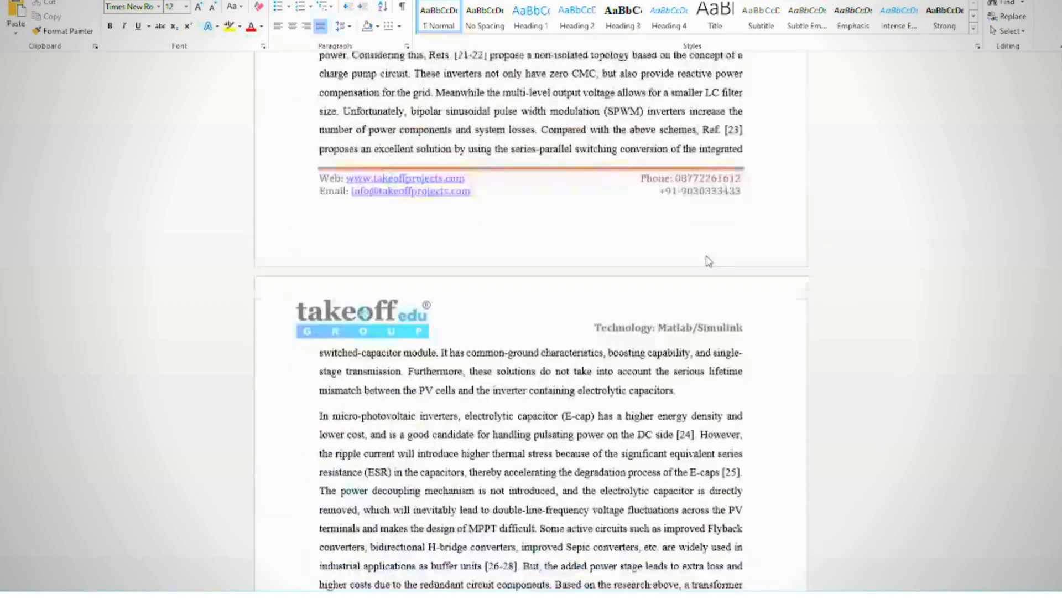
scroll("down", 3)
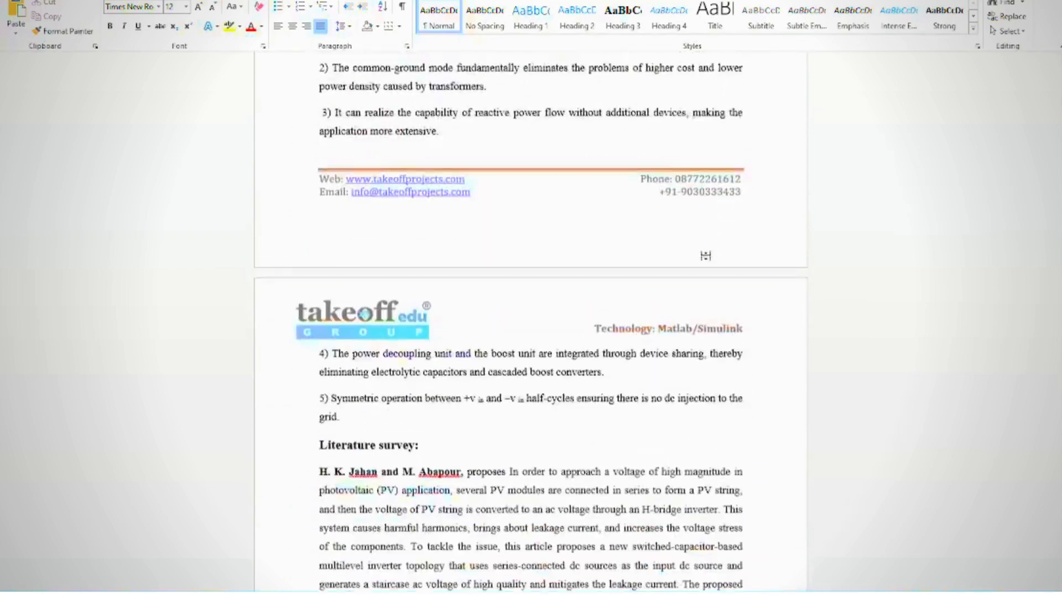
scroll("down", 3)
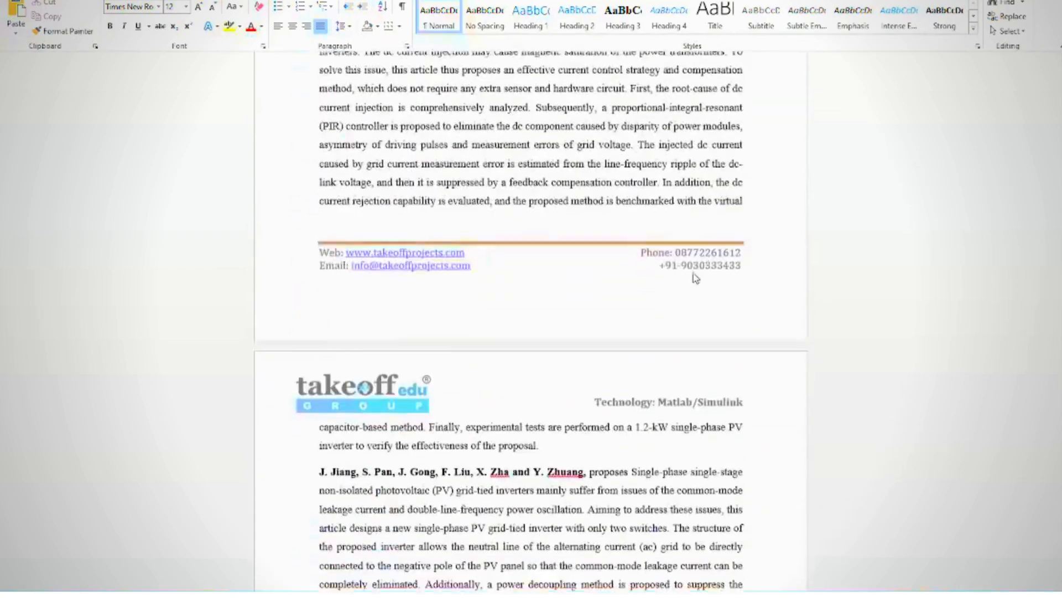
scroll("down", 3)
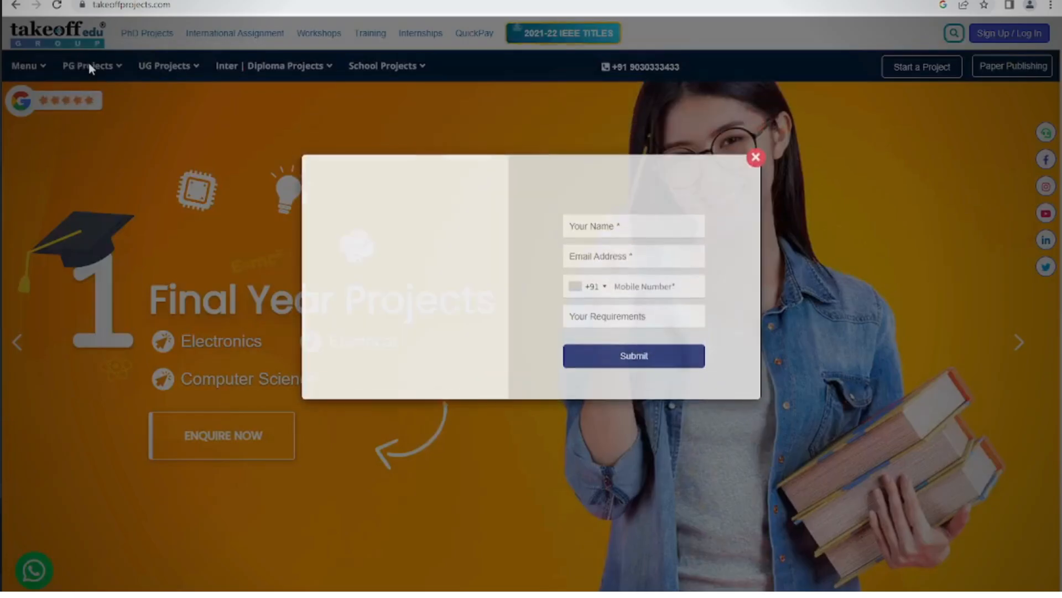
Dismiss the enquiry popup, open the electrical engineering projects list, and scroll to the footer
left_click(754, 157)
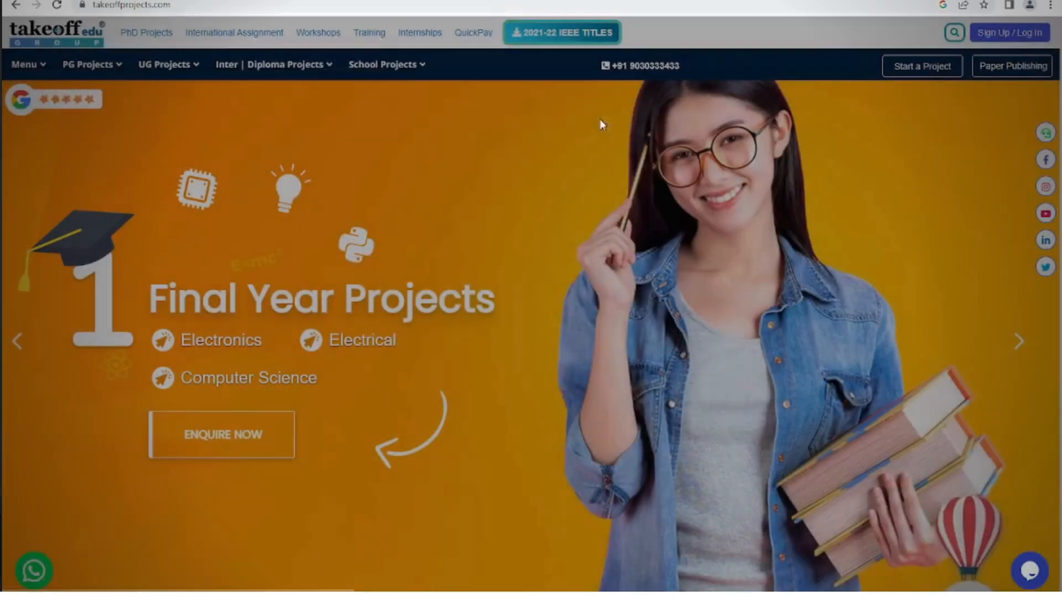
left_click(87, 64)
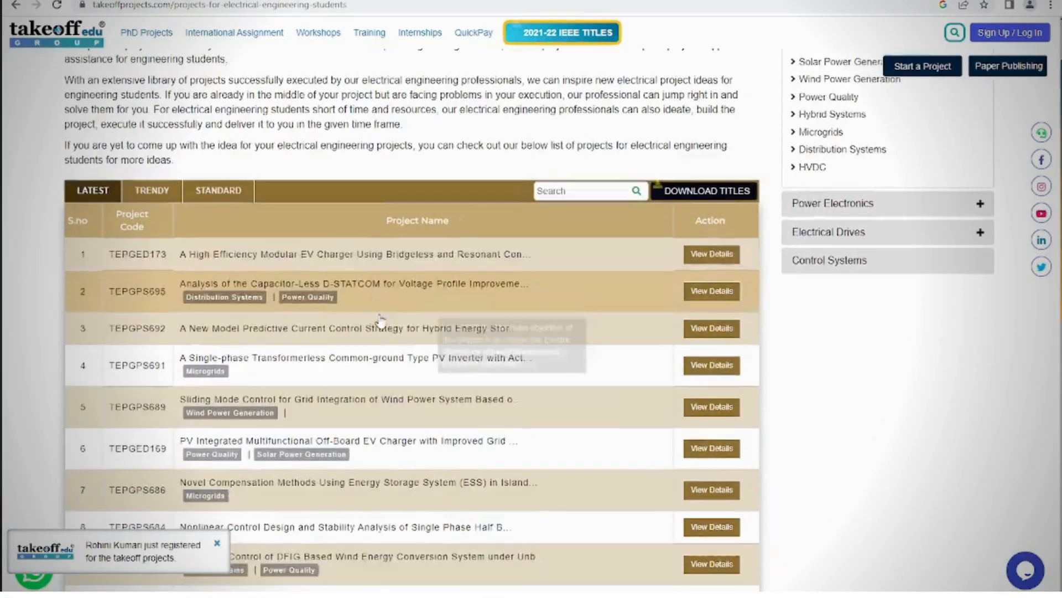
scroll("down", 3)
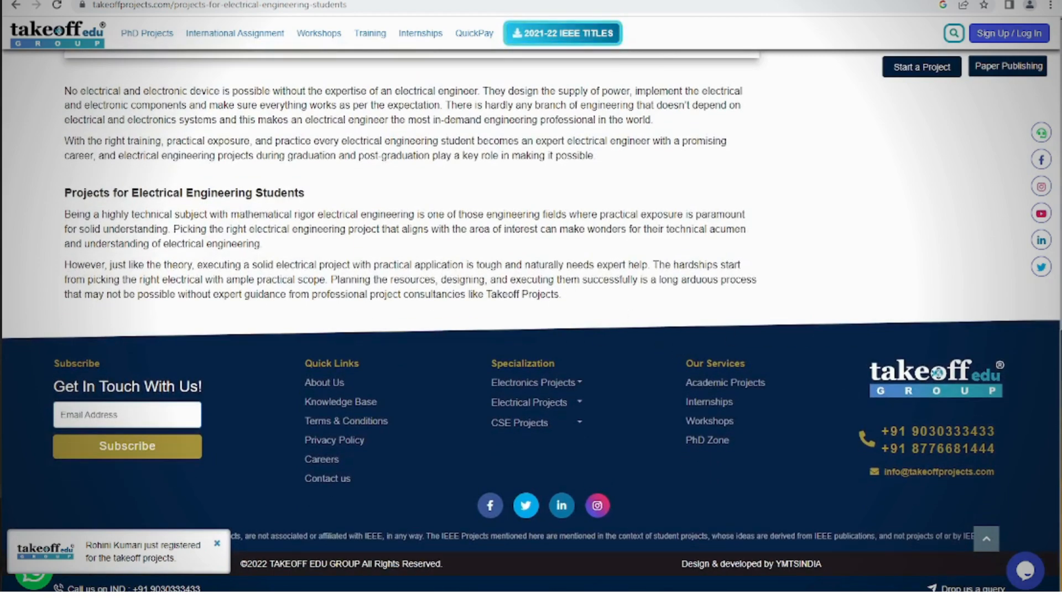
key("alt+tab")
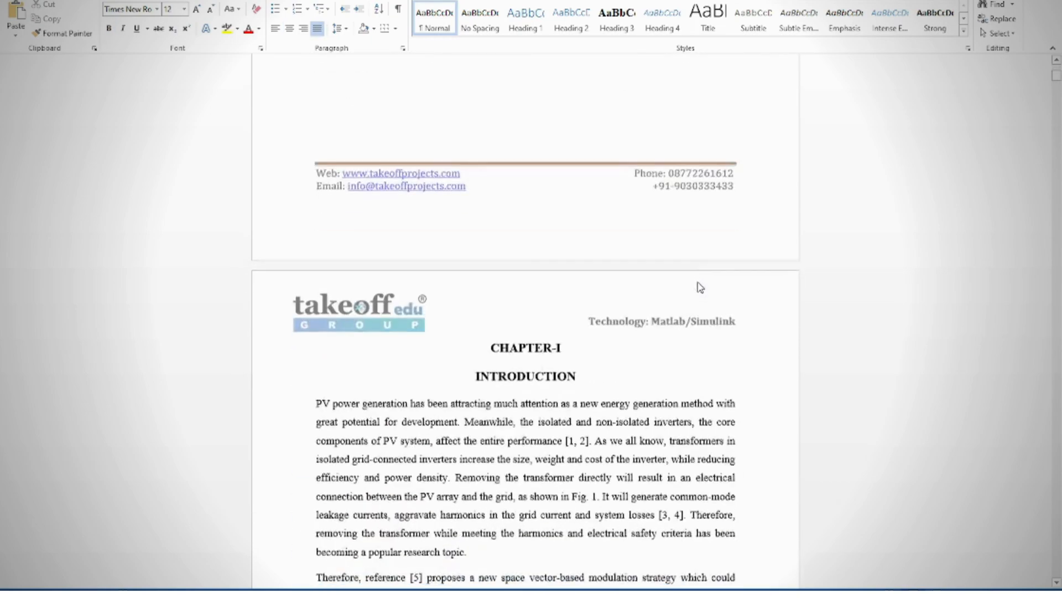
Scroll the report through the efficiency section to the output voltage gain equations 22–24
scroll("down", 3)
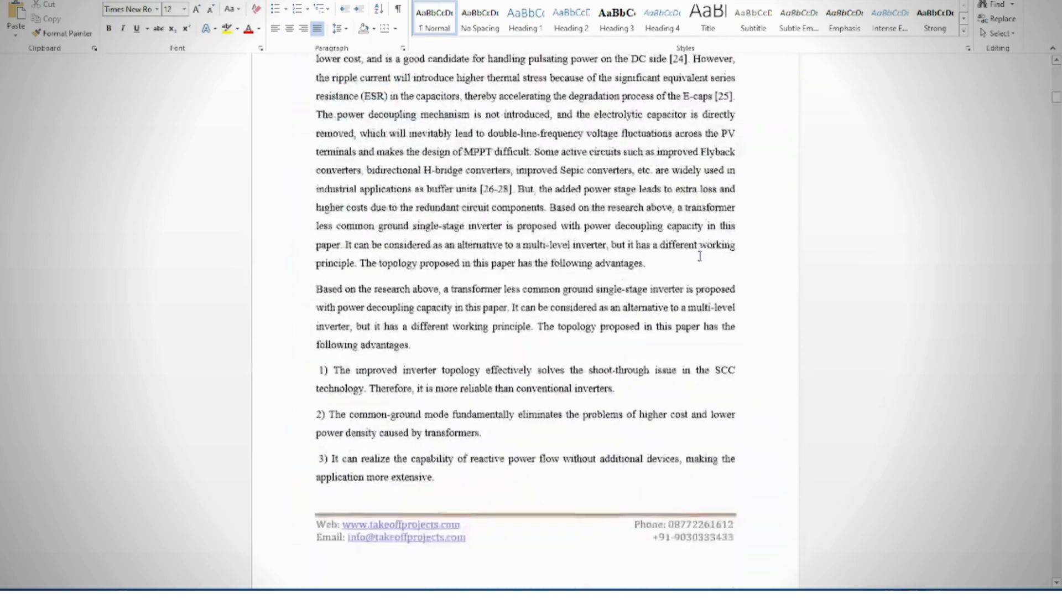
scroll("down", 3)
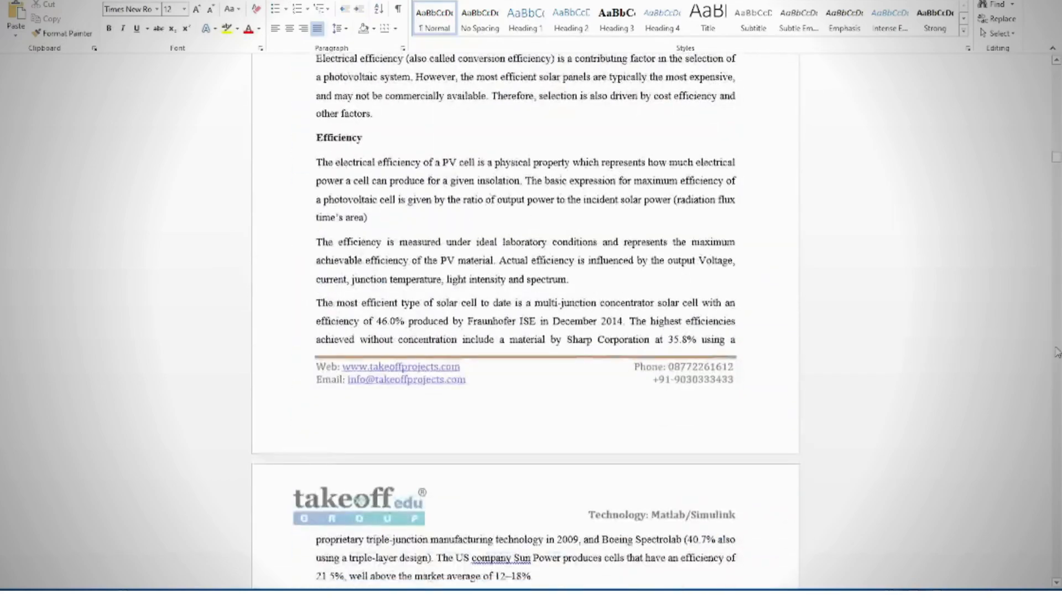
scroll("down", 3)
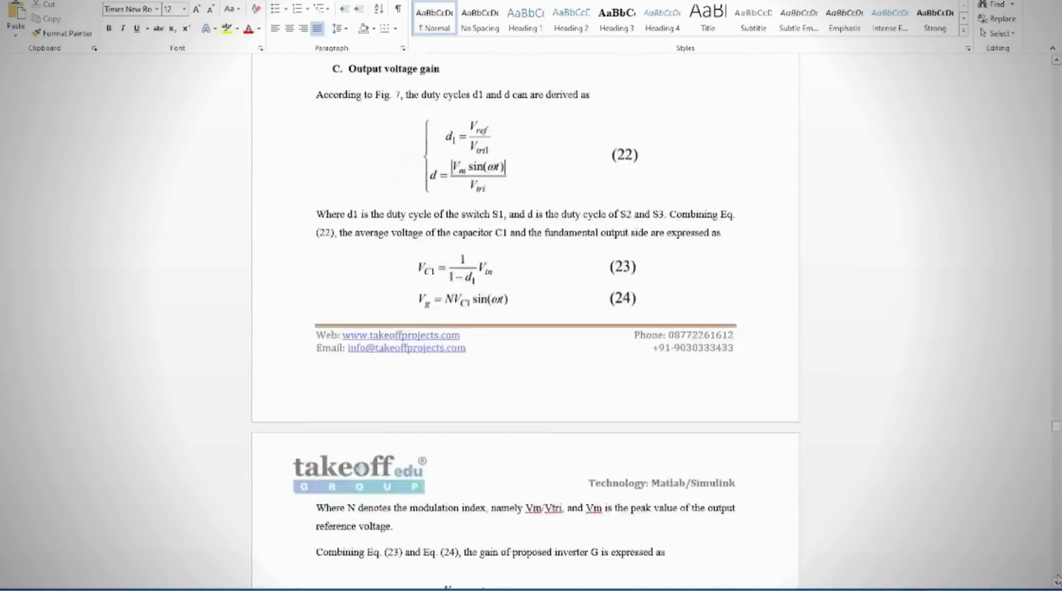
scroll("down", 3)
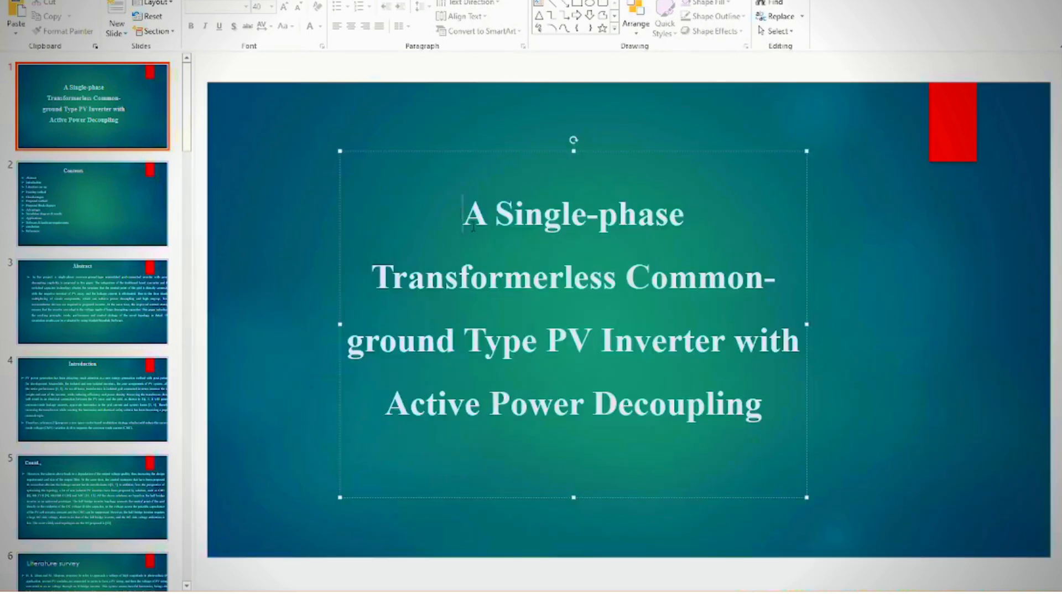
Page the PowerPoint deck from the title slide to slide 16, Results
left_click(670, 557)
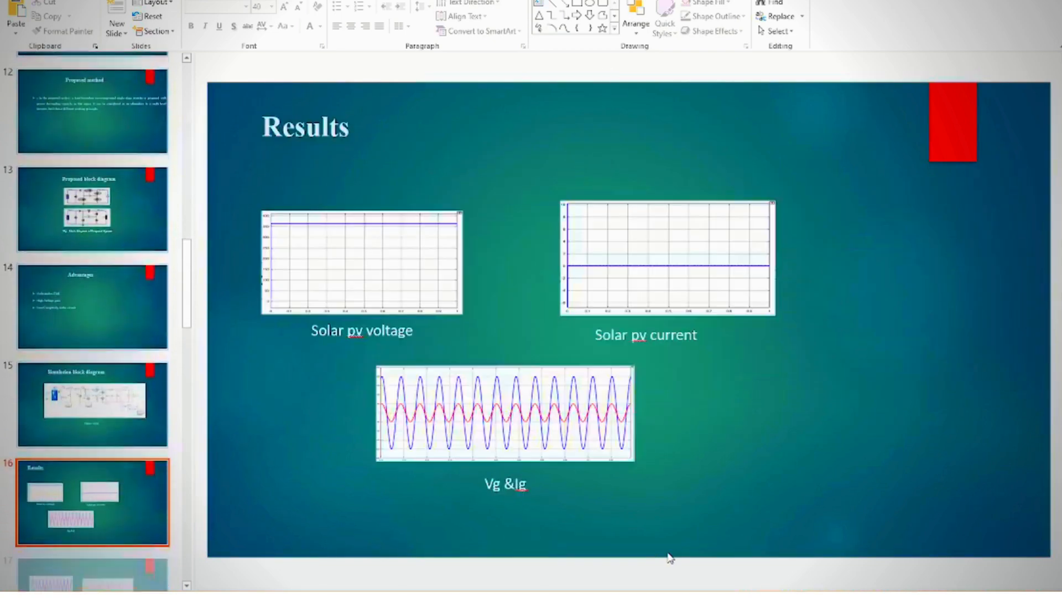
scroll("down", 3)
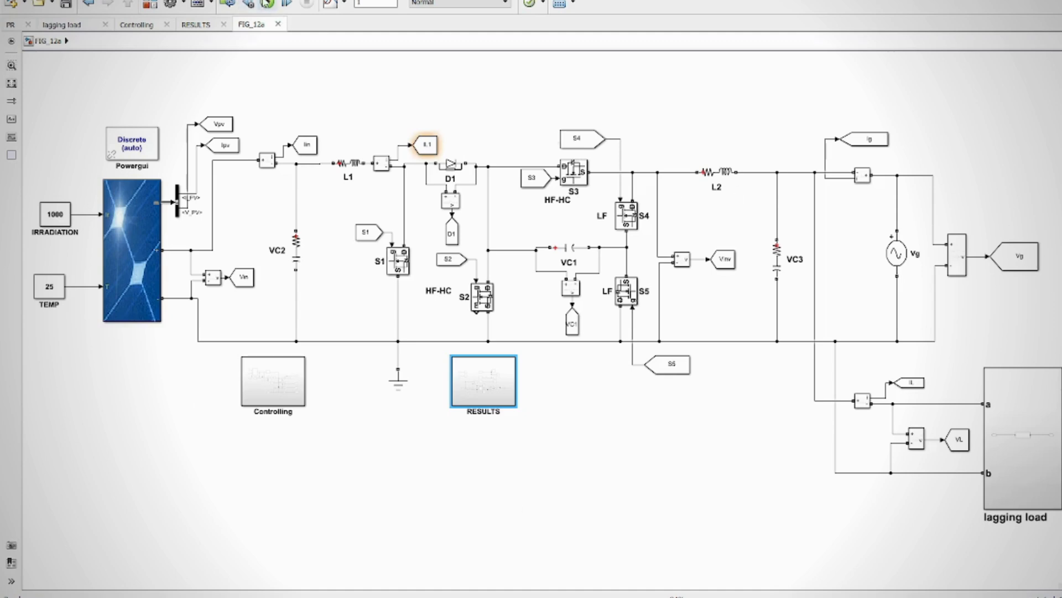
mouse_move(266, 3)
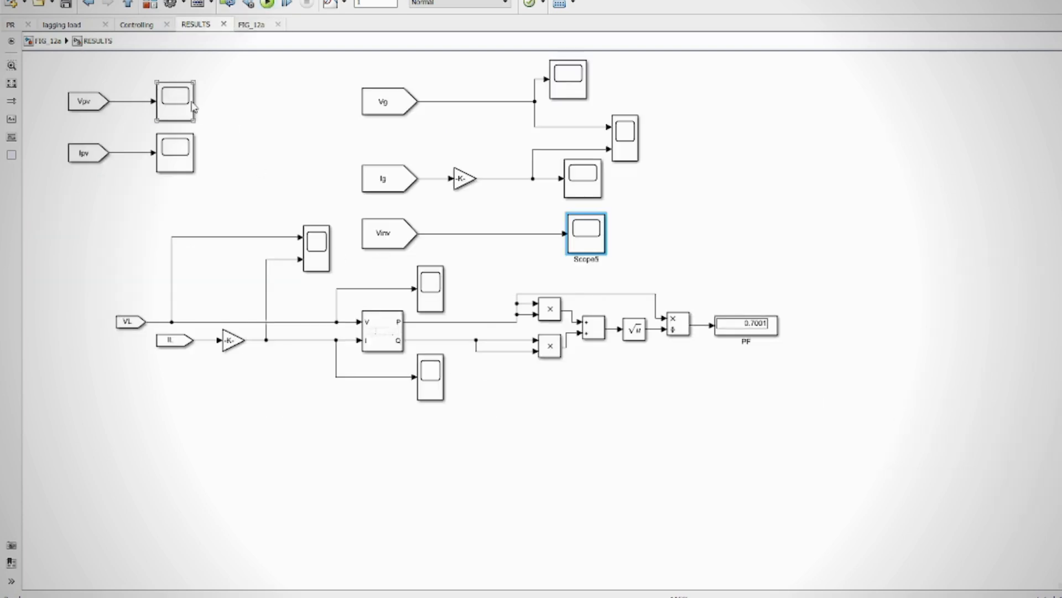
Open the Vpv, Ipv and load voltage/current scope waveforms in the FIG_12a RESULTS subsystem
double_click(584, 233)
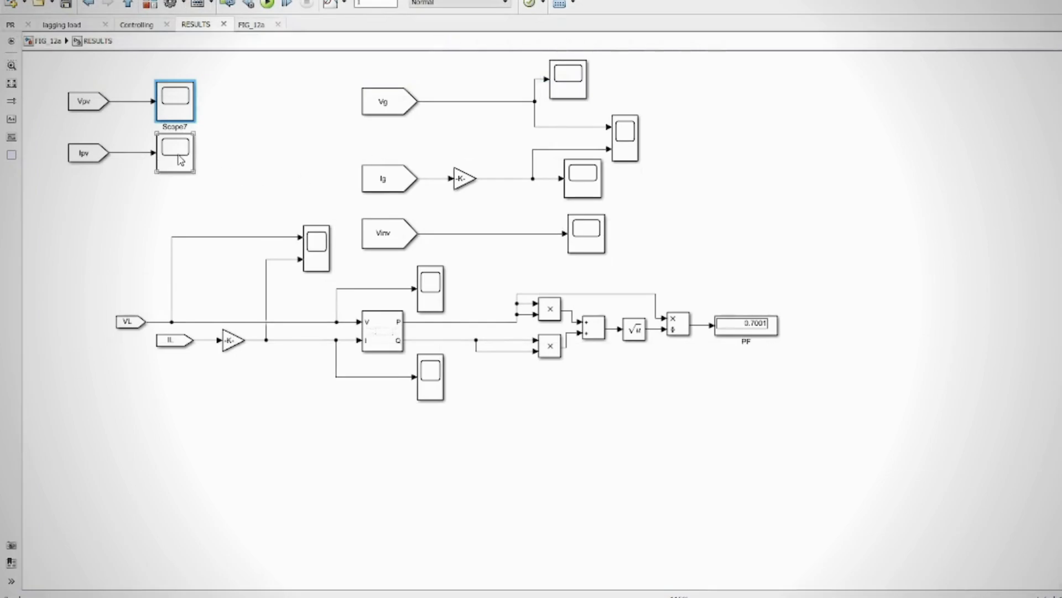
left_click(175, 152)
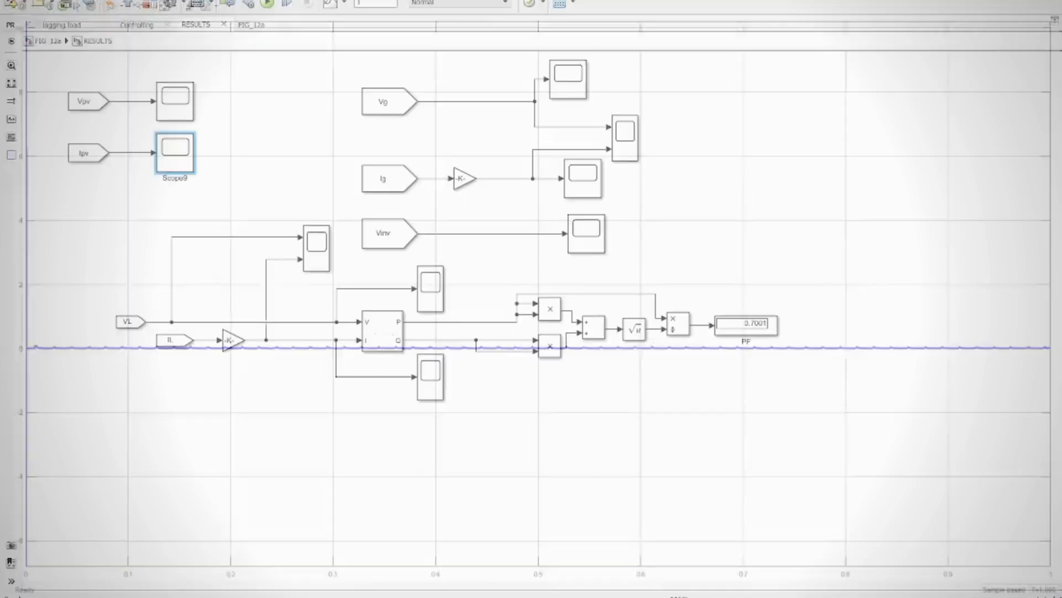
double_click(175, 151)
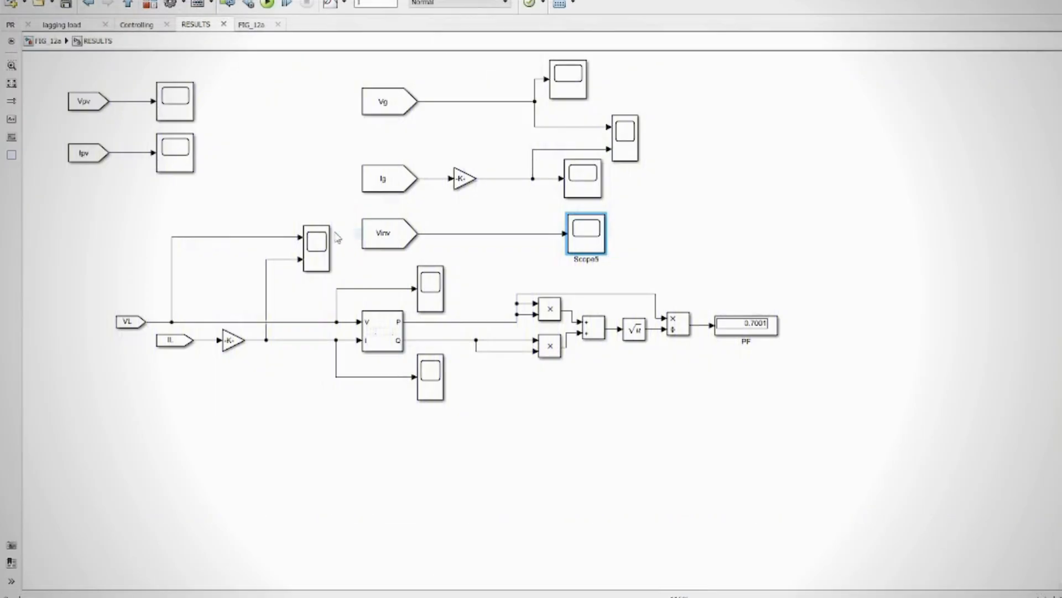
double_click(584, 233)
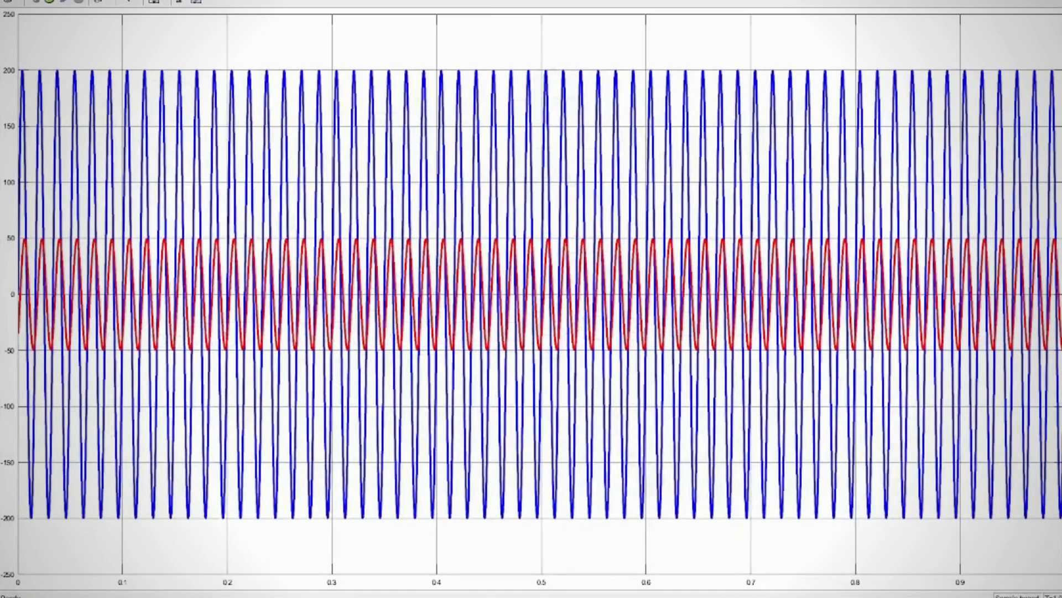
left_click(75, 24)
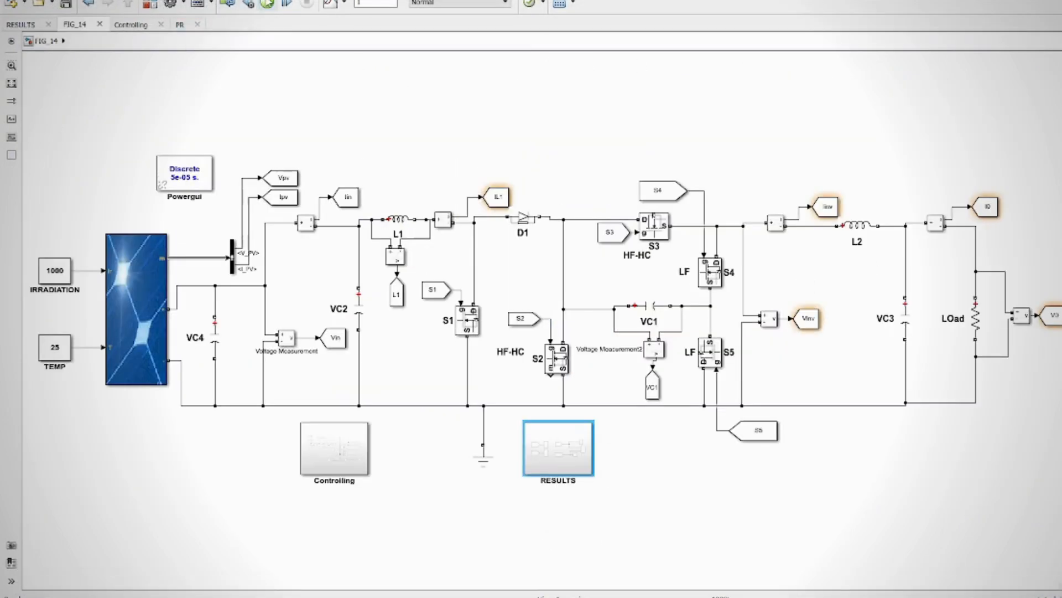
mouse_move(268, 5)
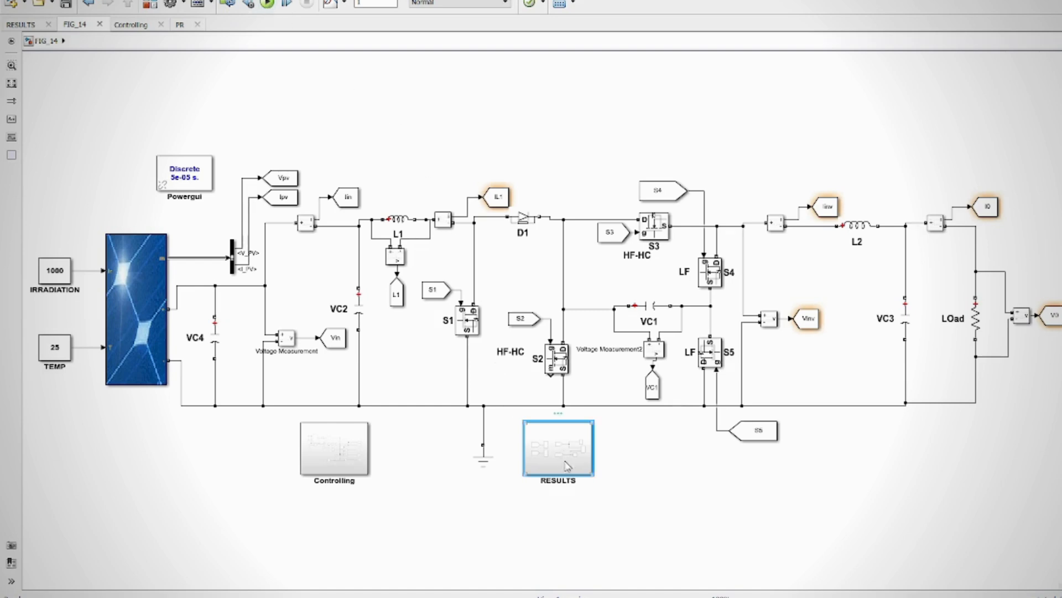
Open FIG_14's RESULTS subsystem and its Scope2 PV current plot
double_click(559, 449)
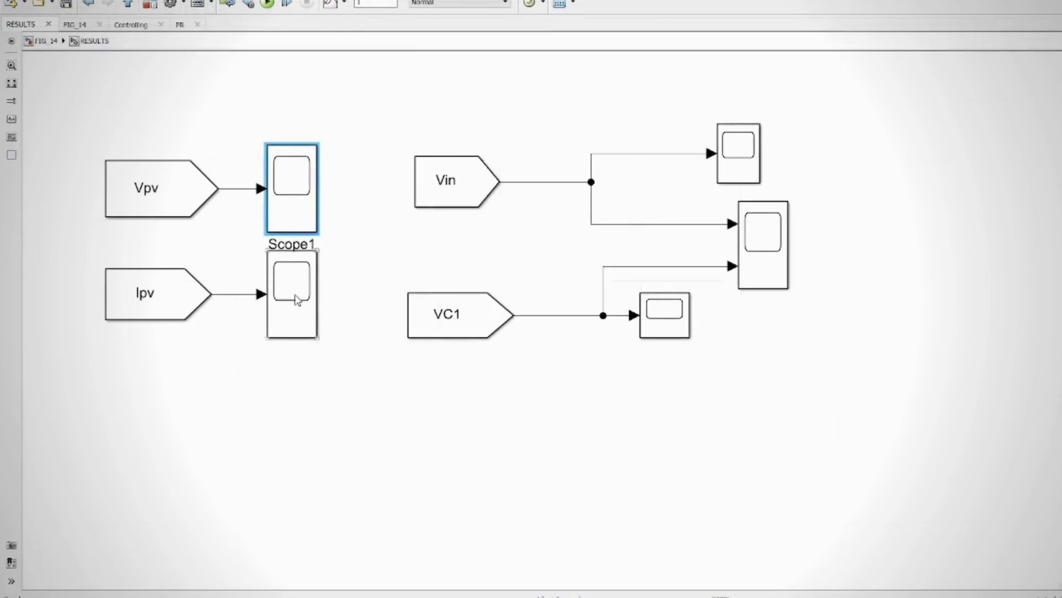
left_click(292, 295)
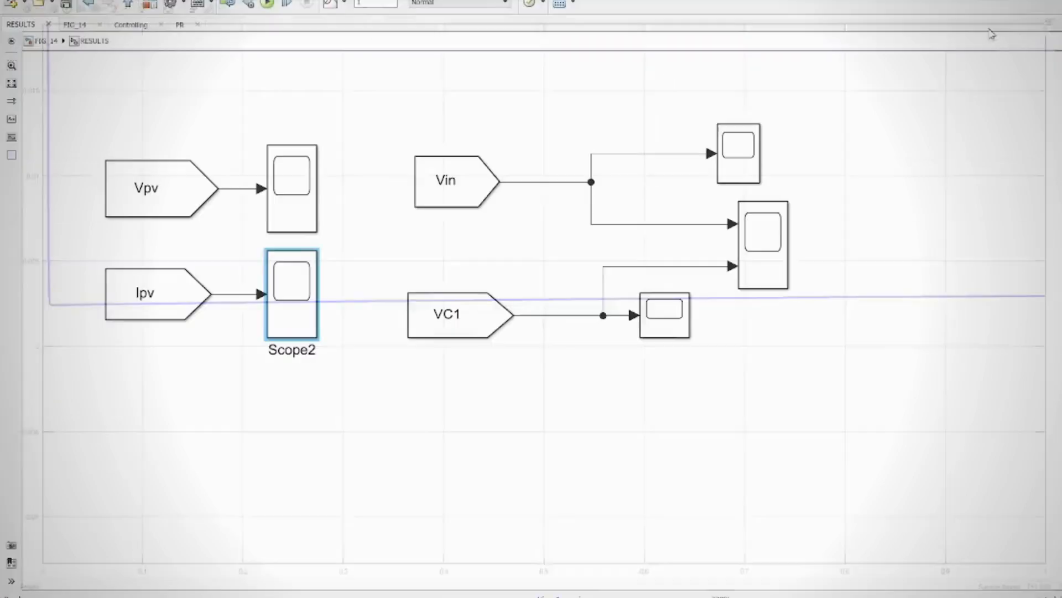